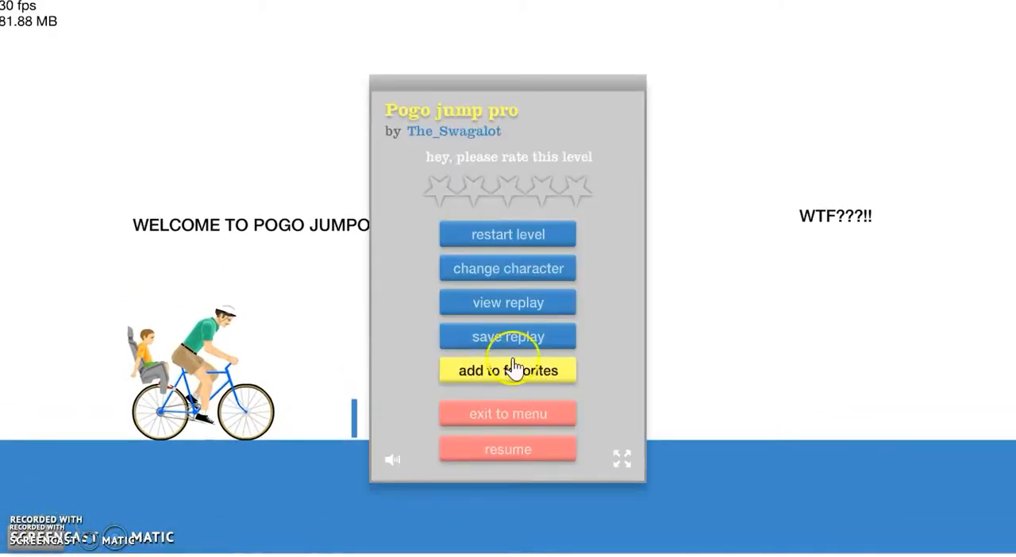
{"action": "mouse_move", "coordinate": [508, 235]}
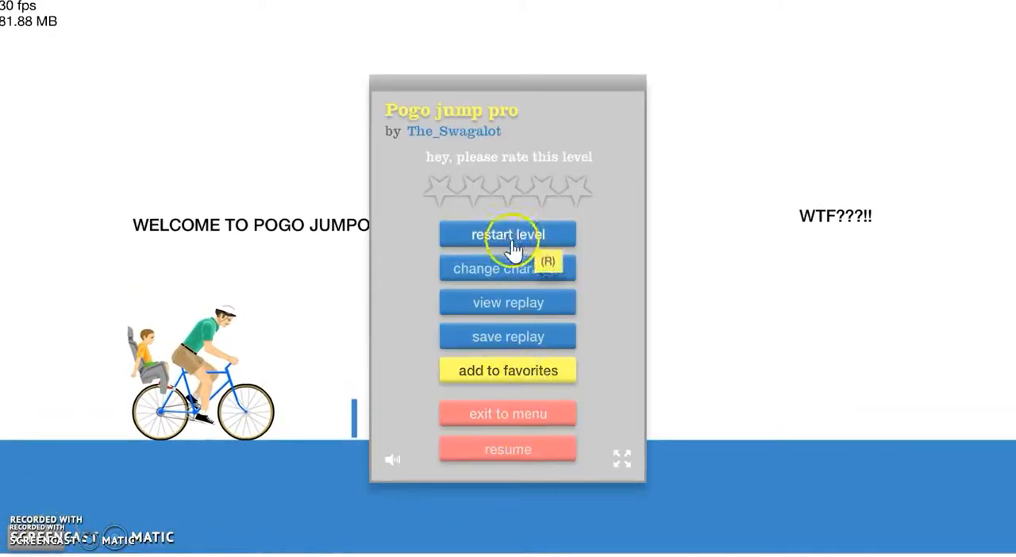
Swap the bicycle rider for a different character portrait in Pogo jump pro.
{"action": "left_click", "coordinate": [508, 269]}
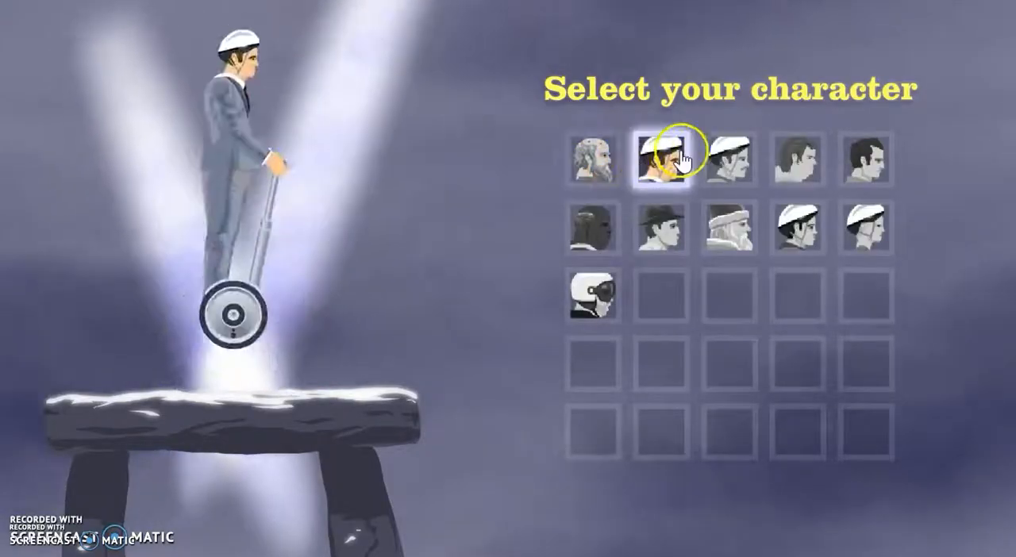
{"action": "left_click", "coordinate": [662, 158]}
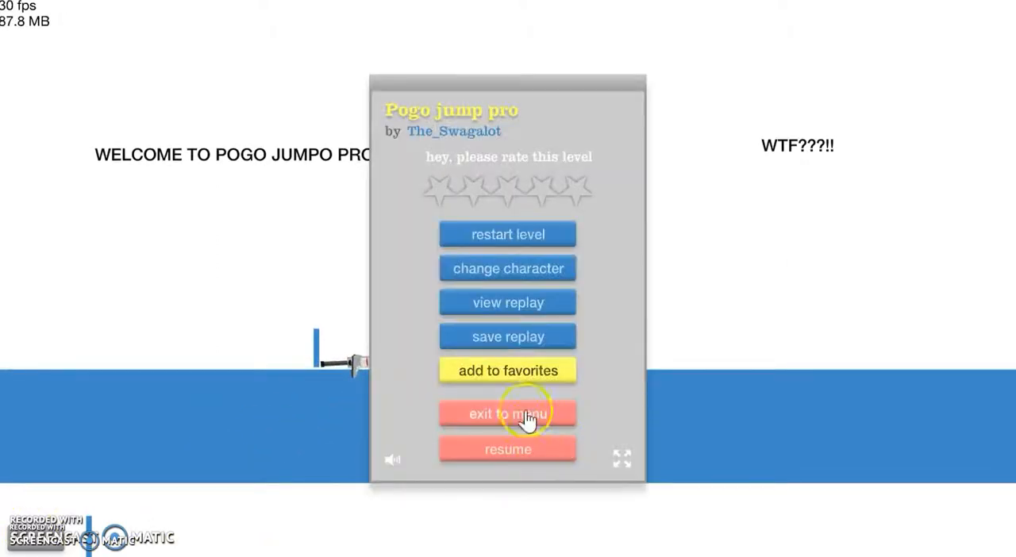
Exit the level back to the User Submitted Levels list showing Pogo jump pro.
{"action": "left_click", "coordinate": [508, 269]}
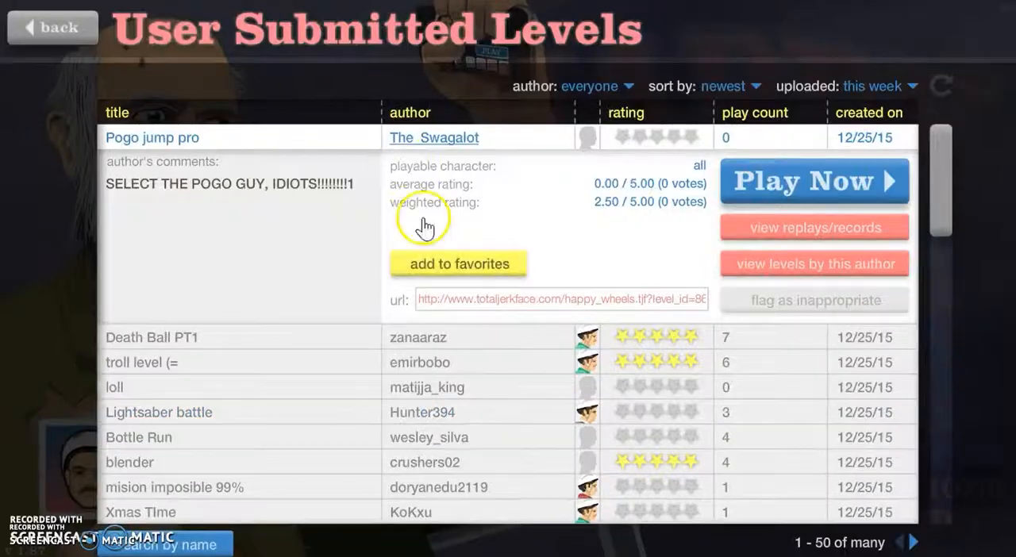
Check Death Ball PT1's details, then select 'troll level (=' and start it with Play Now.
{"action": "left_click", "coordinate": [151, 336]}
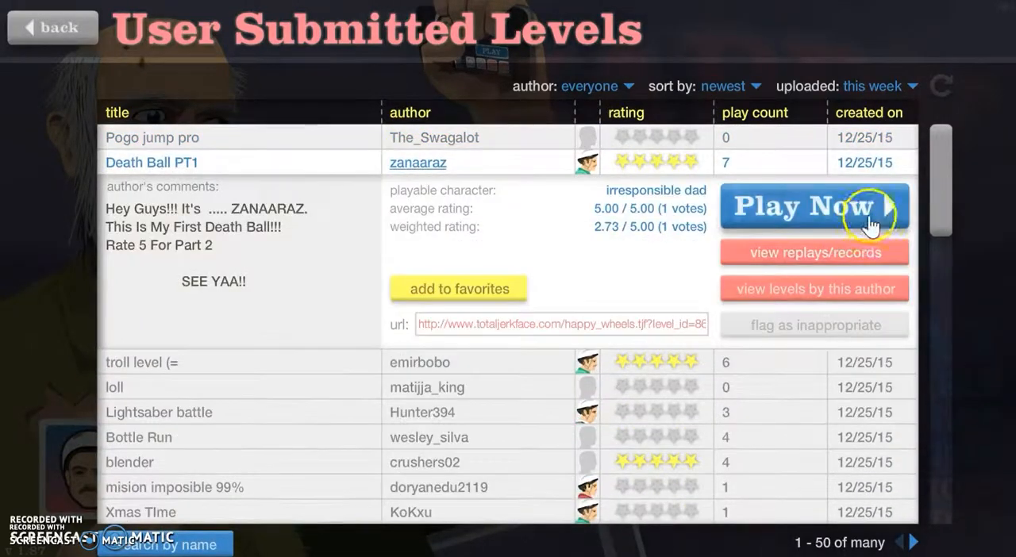
{"action": "left_click", "coordinate": [806, 206]}
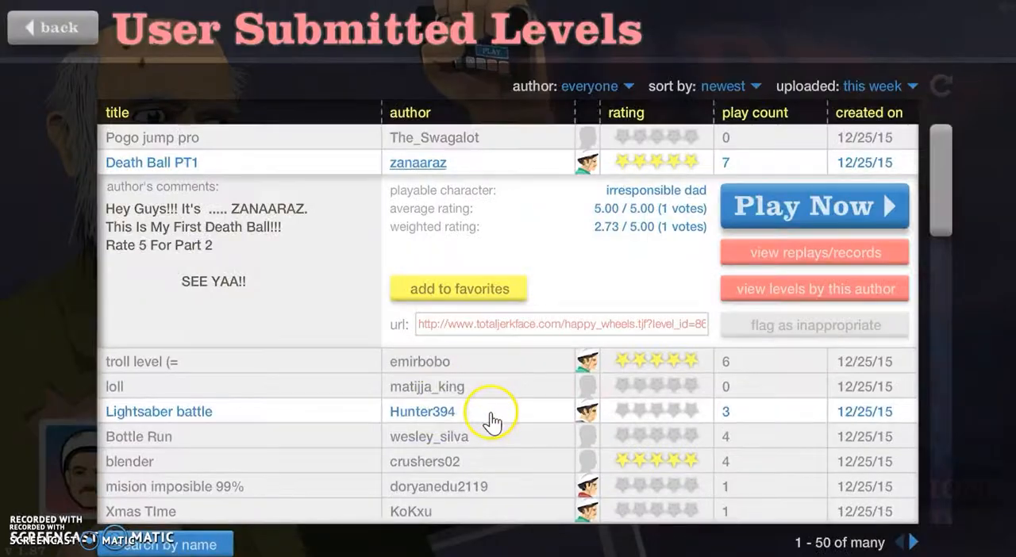
{"action": "mouse_move", "coordinate": [705, 337]}
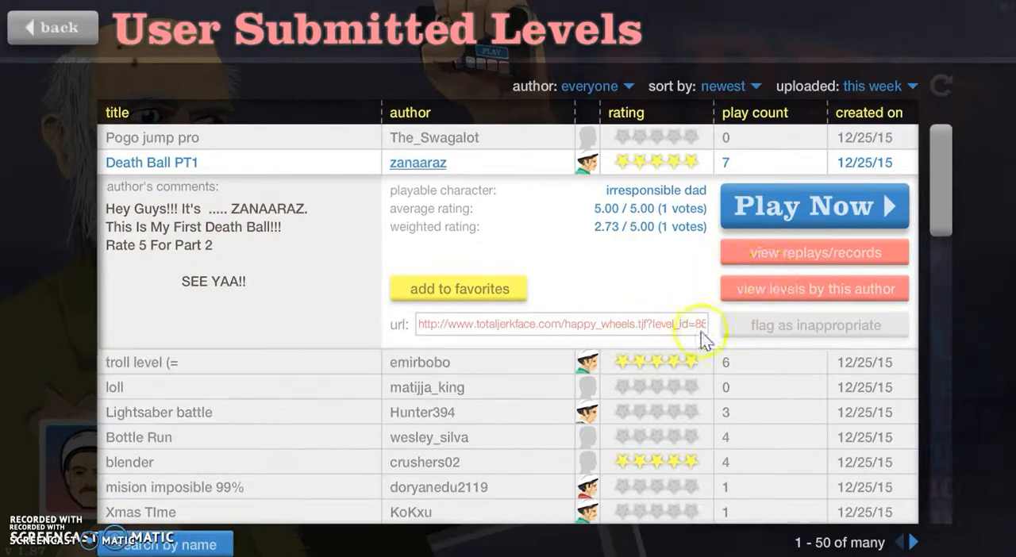
{"action": "left_click", "coordinate": [142, 362]}
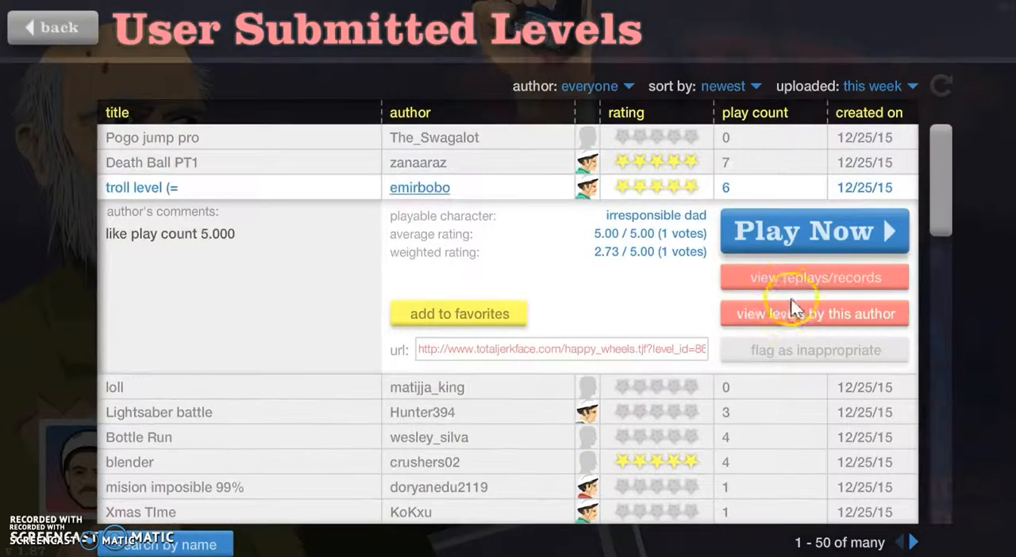
{"action": "left_click", "coordinate": [812, 231]}
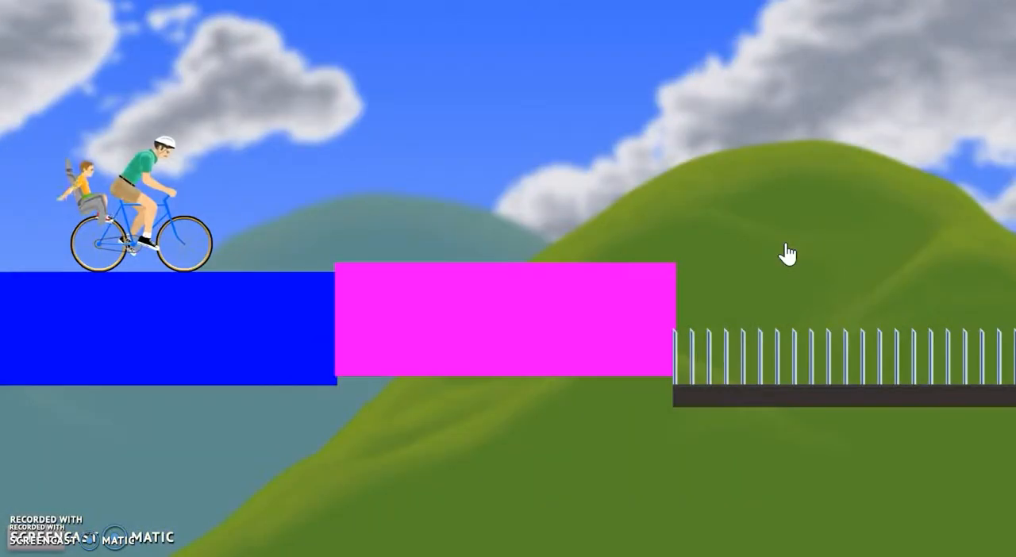